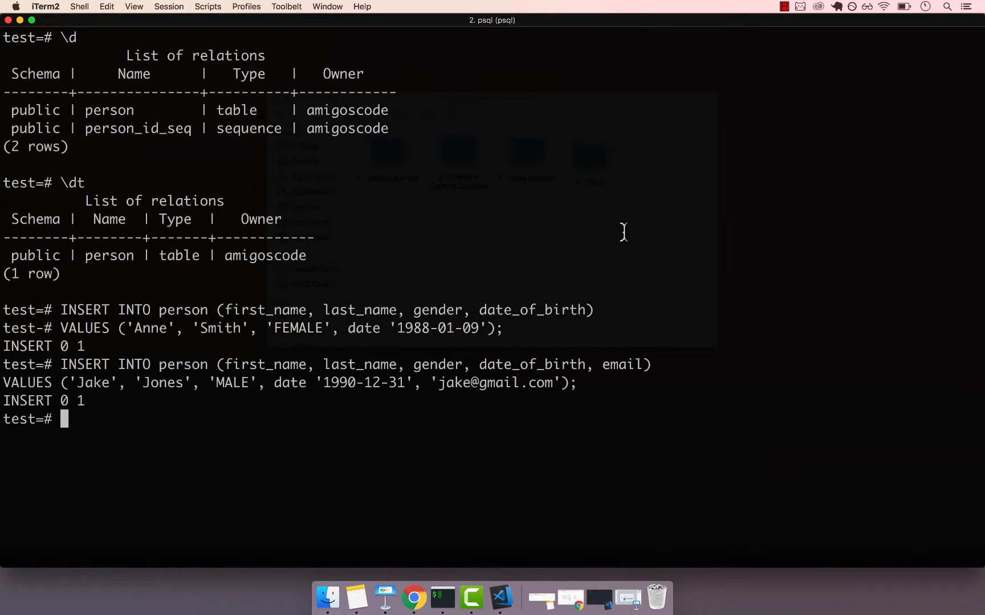
# Step: Run SELECT * FROM person; to list all columns for Anne Smith and Jake Jones
pyautogui.write('S')
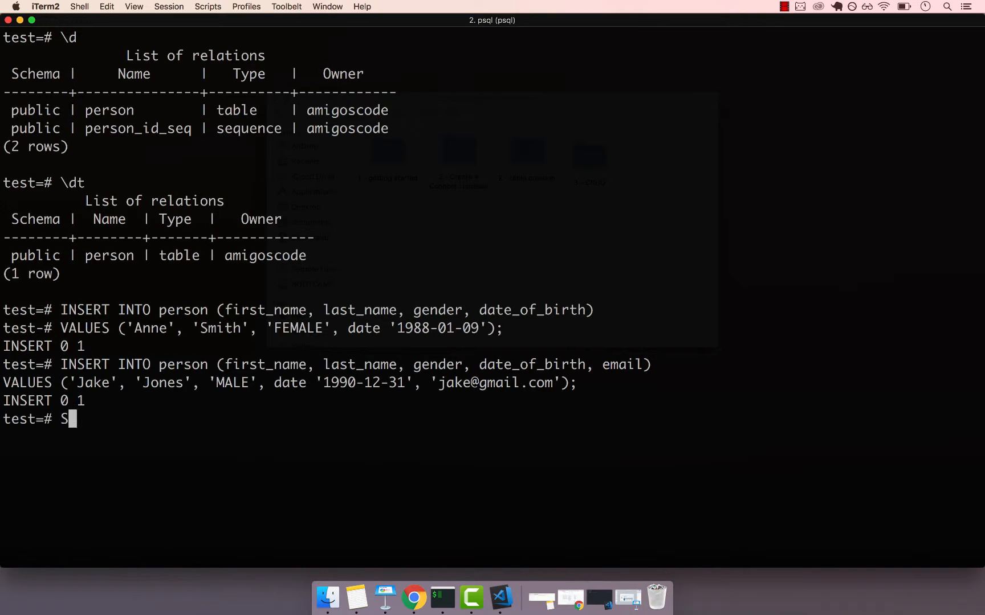
pyautogui.write('ELECT')
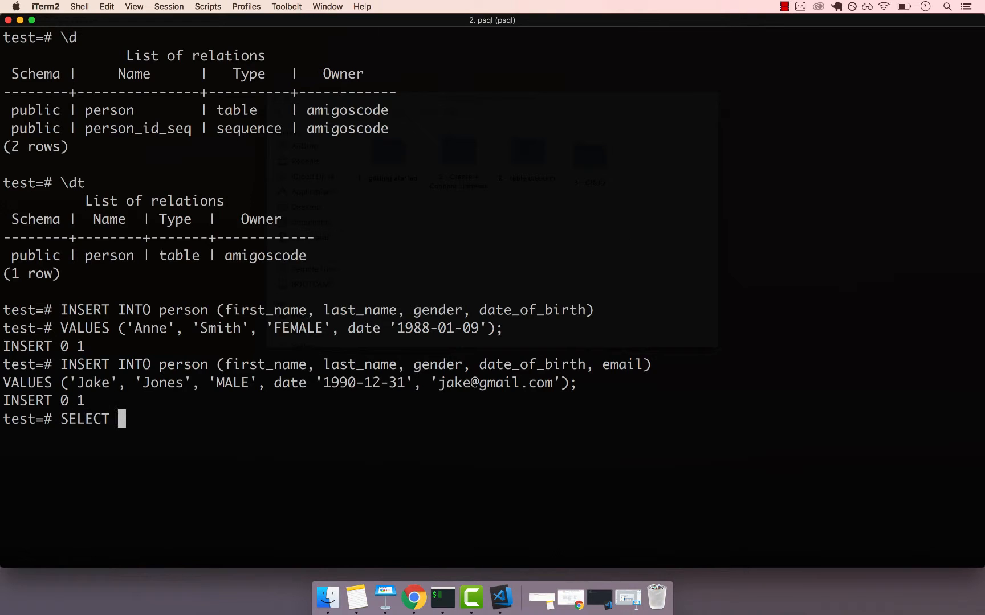
pyautogui.write('*')
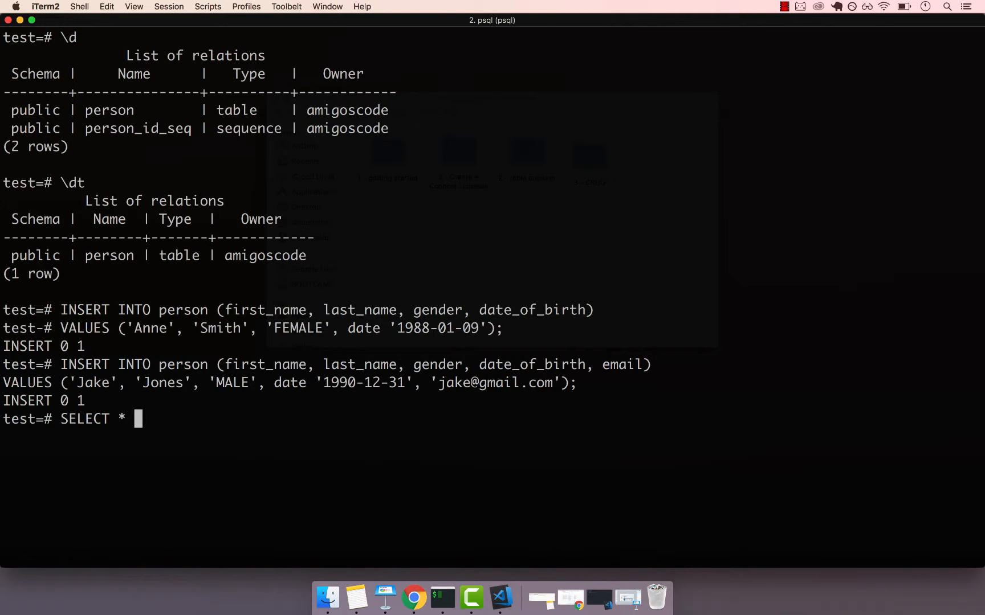
pyautogui.write('FROM')
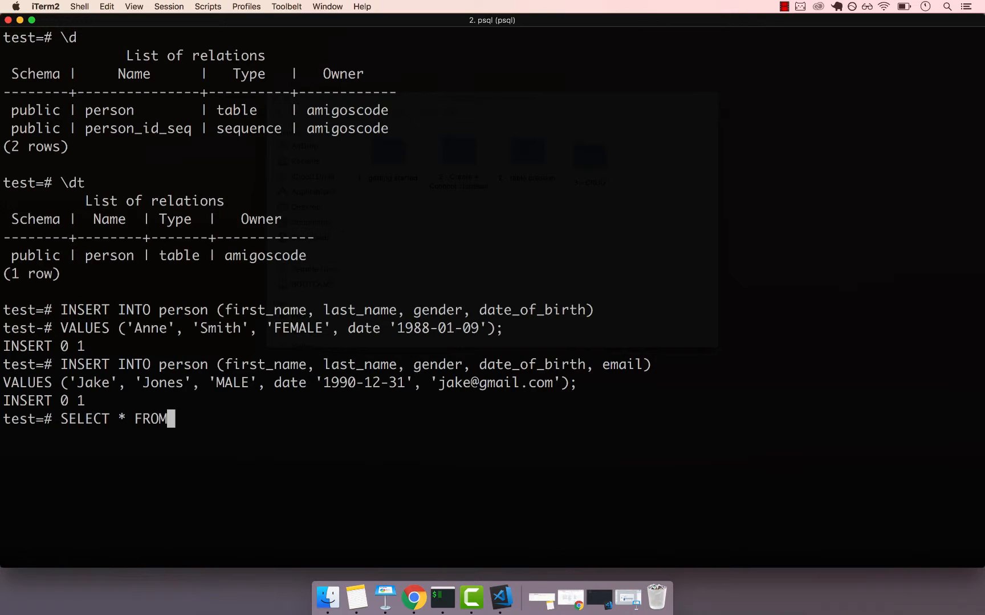
pyautogui.write('pers')
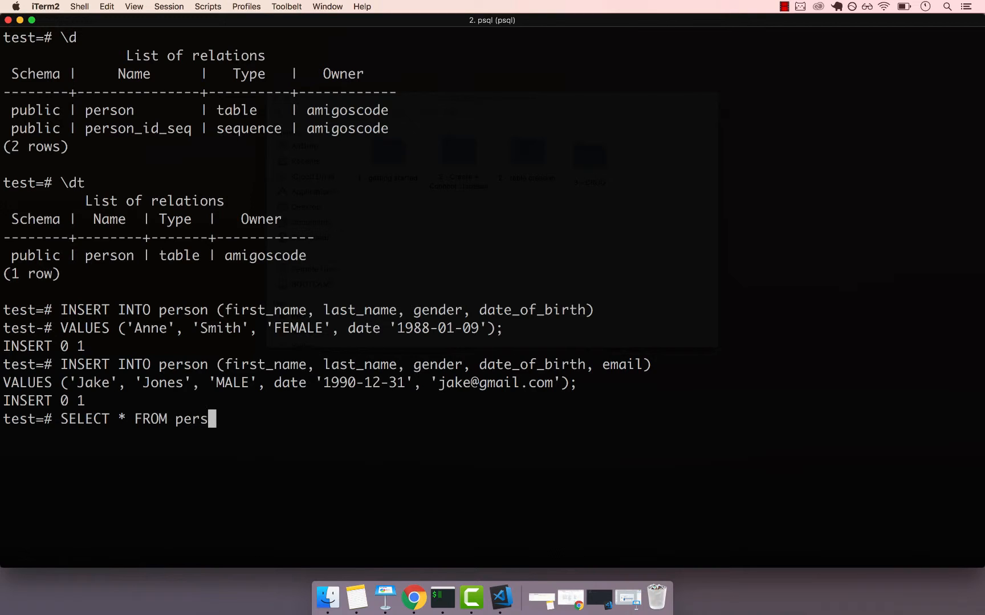
pyautogui.write('on;')
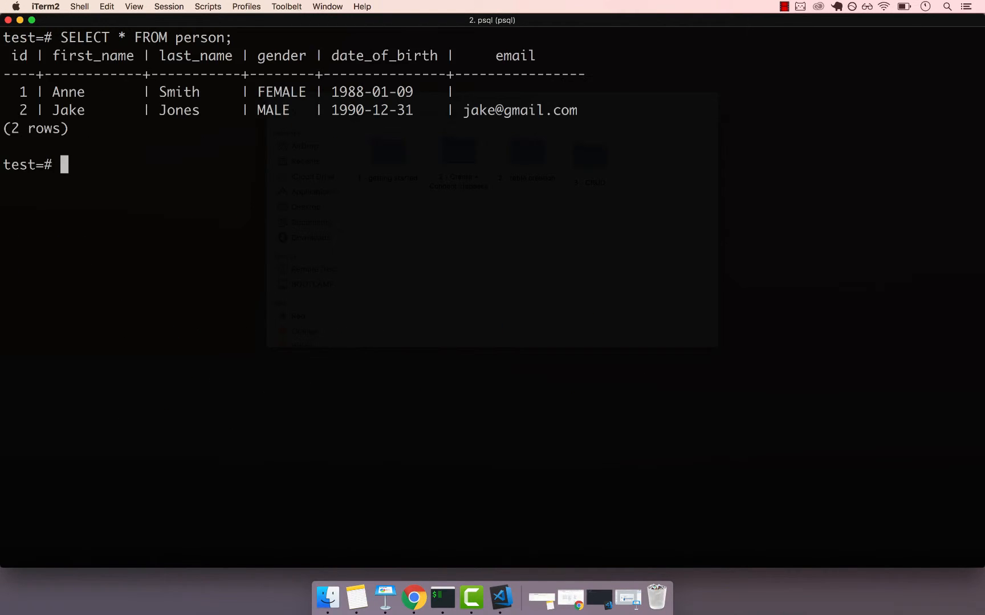
pyautogui.moveTo(391, 114)
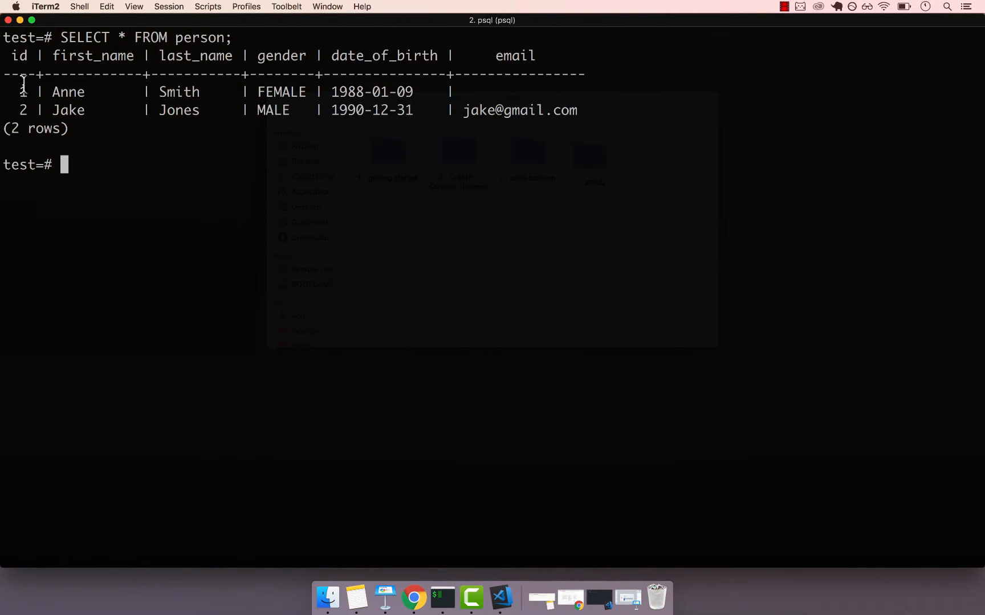
pyautogui.moveTo(94, 97)
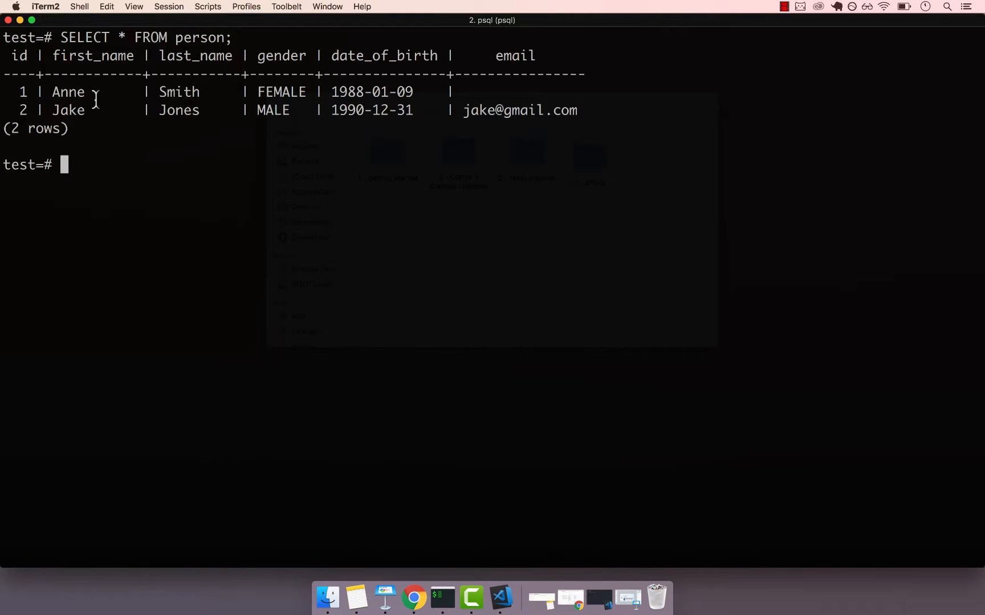
pyautogui.moveTo(170, 194)
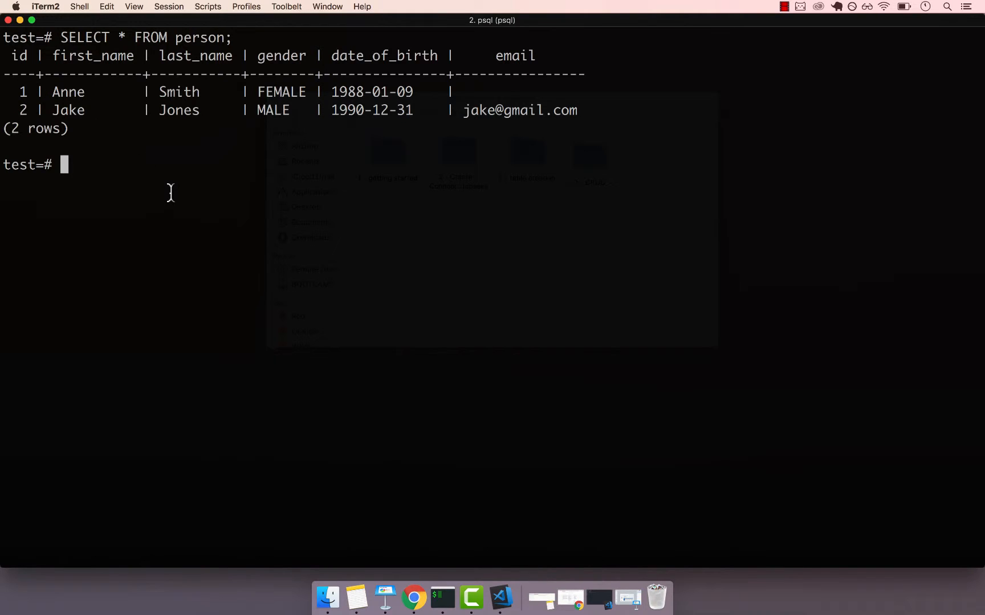
# Step: Run a column-less SELECT FROM person; returning two rows with no columns
pyautogui.write('SELECT * FROM person;')
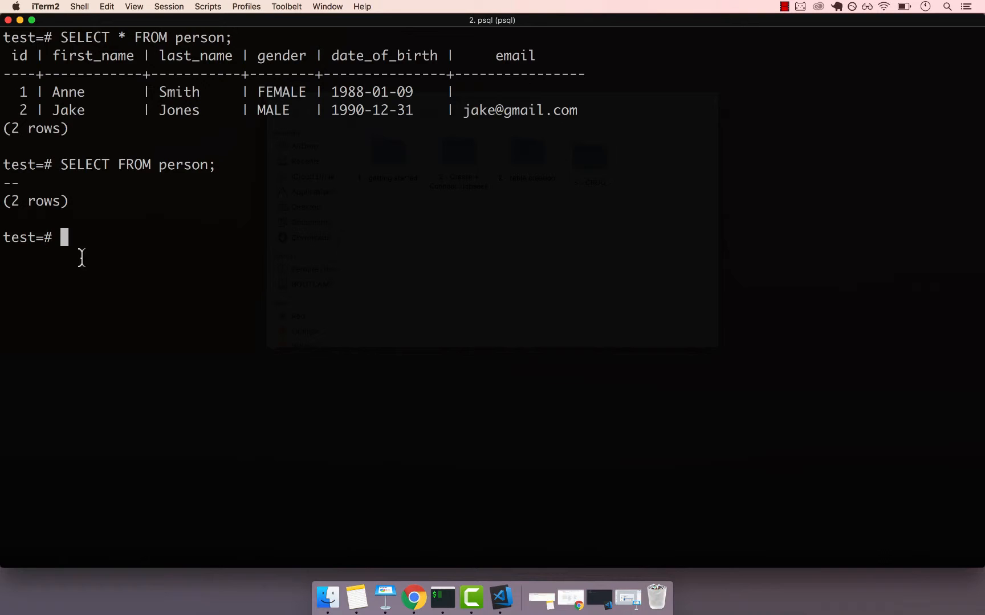
# Step: Enter SELECT first_name FROM person to list only first names Anne and Jake
pyautogui.write('SELECT')
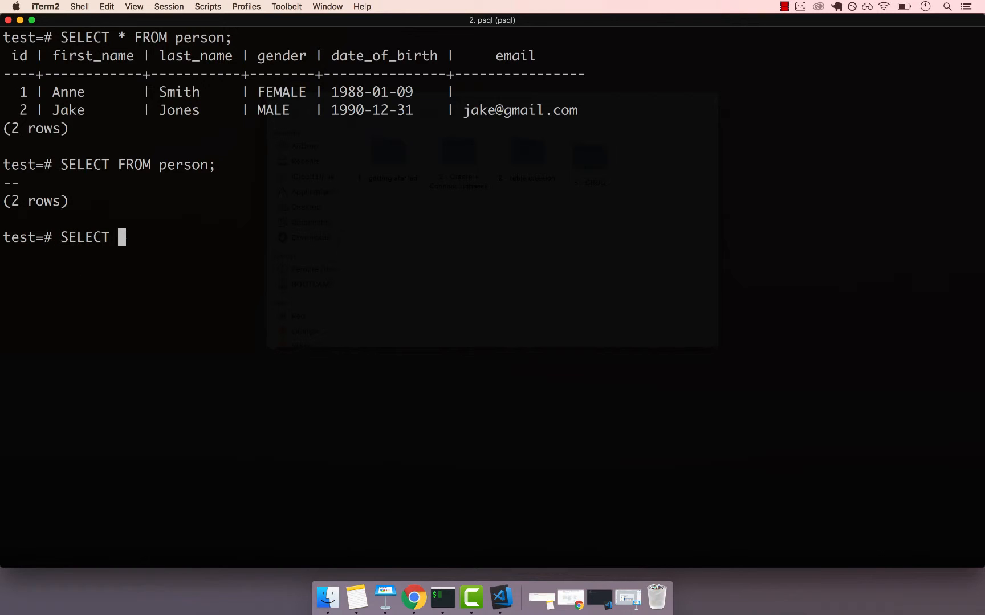
pyautogui.write('fir')
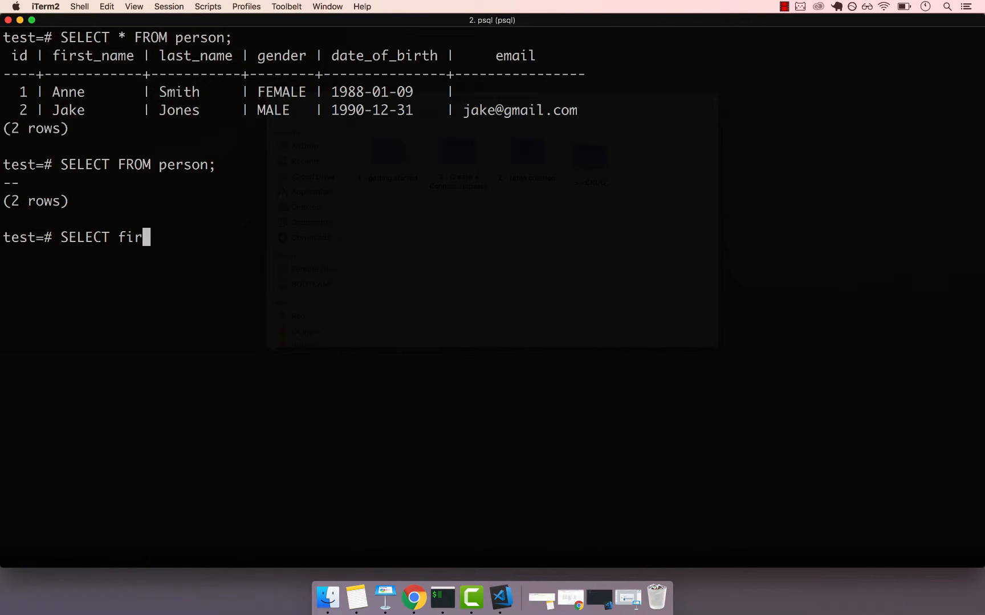
pyautogui.write('st_name fr')
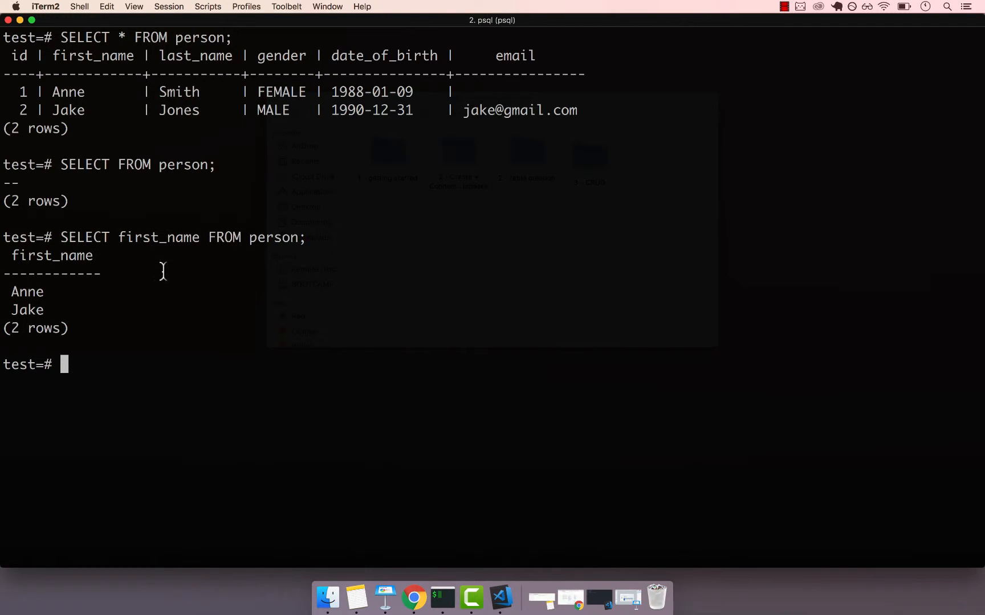
pyautogui.moveTo(20, 286)
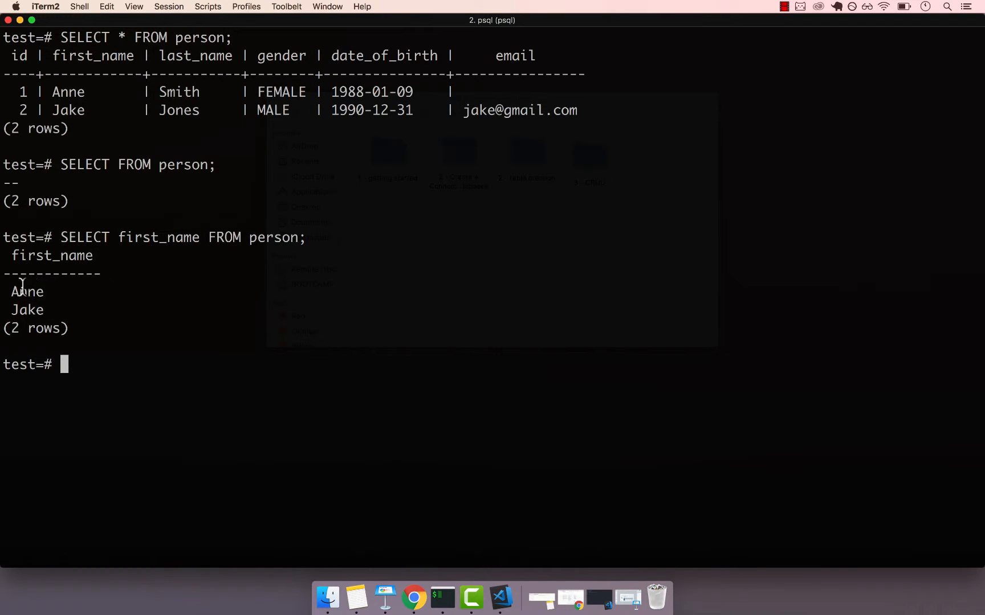
pyautogui.moveTo(32, 296)
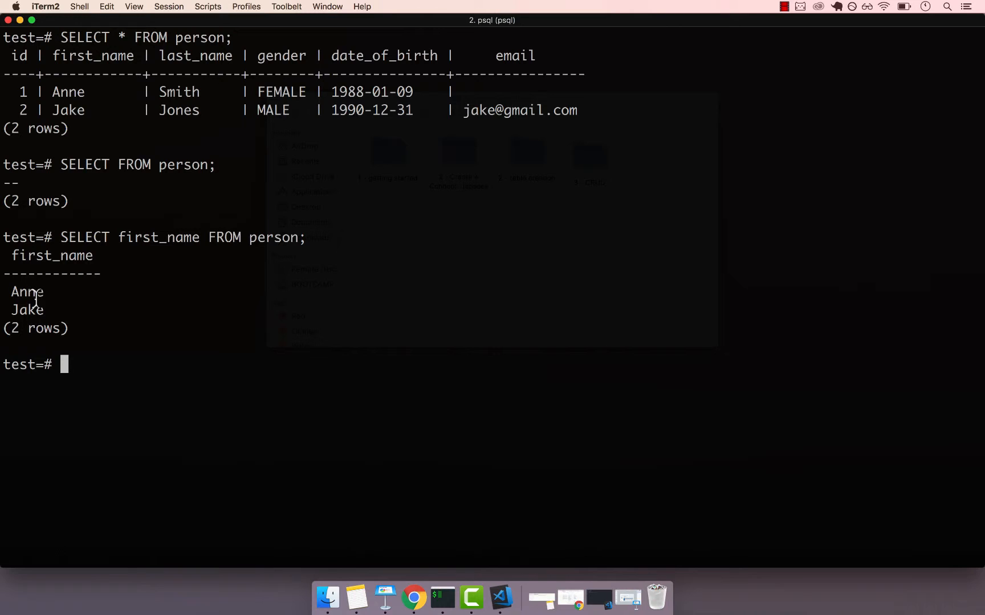
pyautogui.moveTo(164, 237)
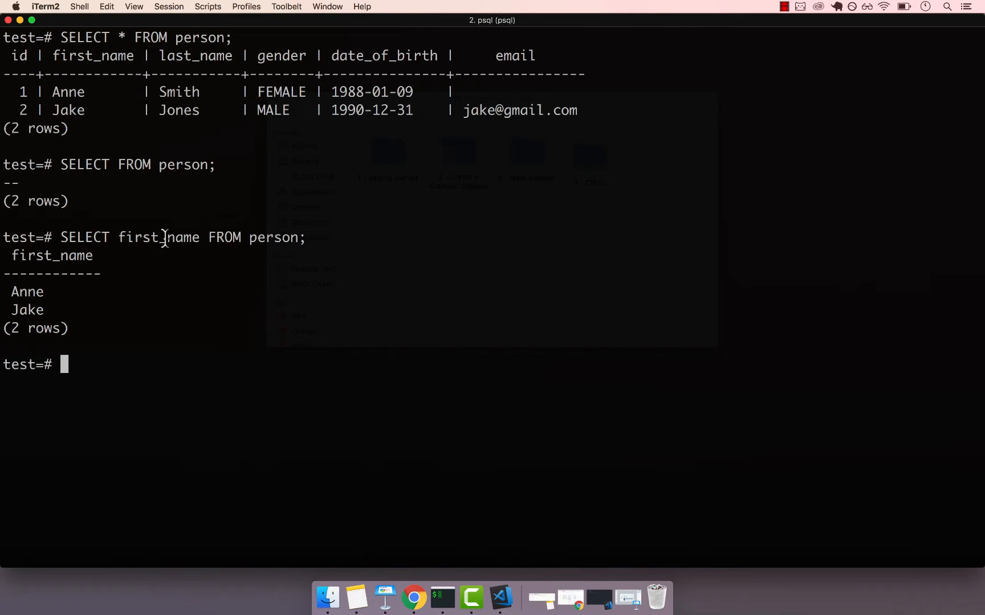
pyautogui.moveTo(165, 323)
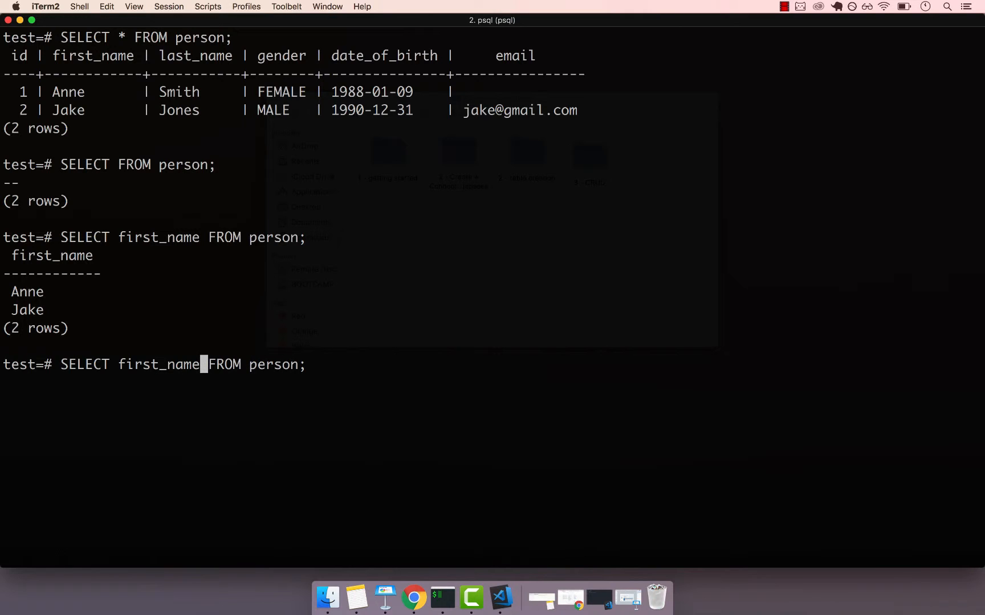
# Step: Query first_name, second_name (fails: no such column), then first_name, last_name returning Anne Smith and Jake Jones
pyautogui.write(',')
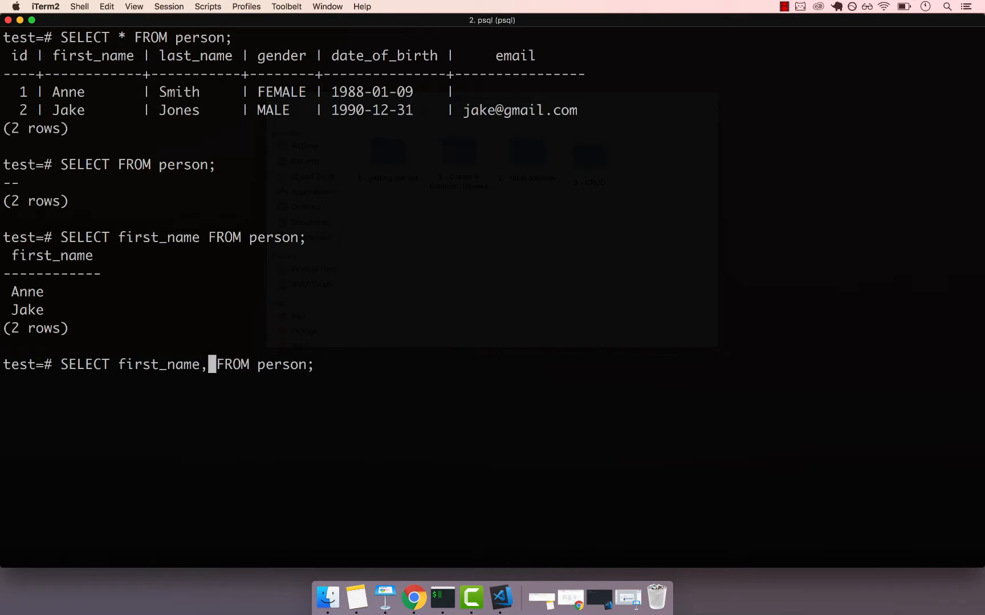
pyautogui.write('" "')
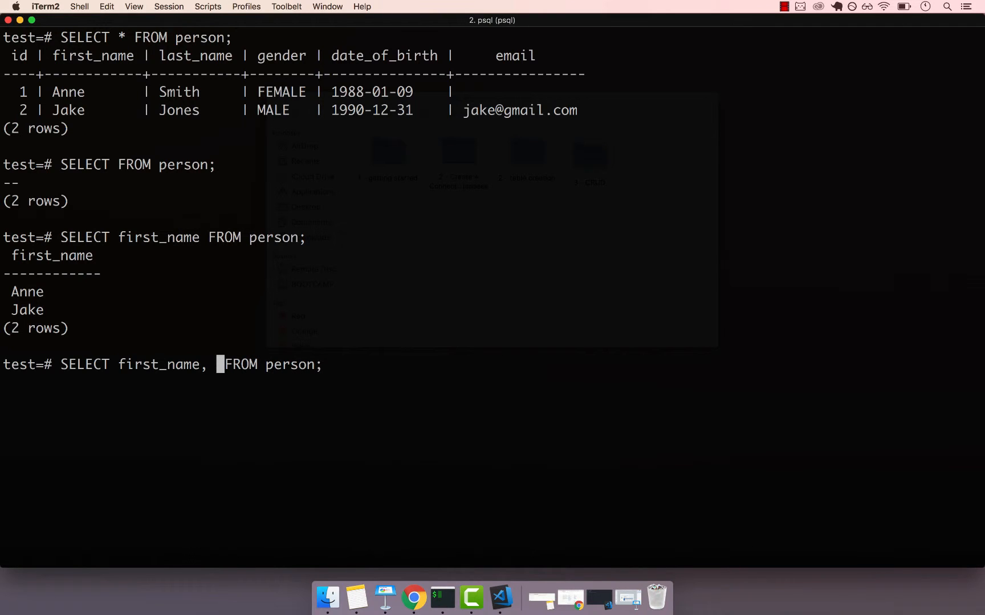
pyautogui.write('second_nam')
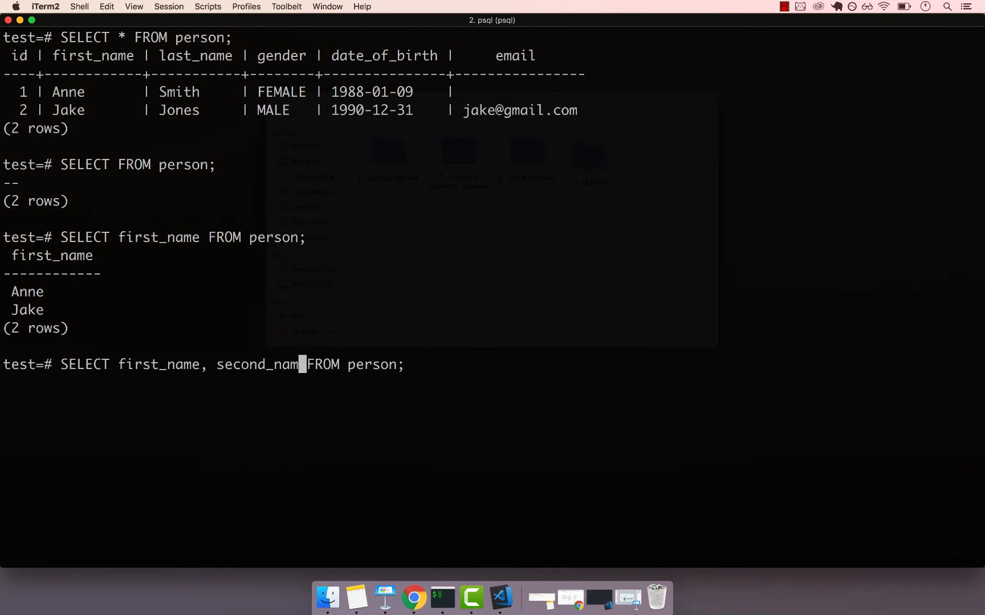
pyautogui.write('e')
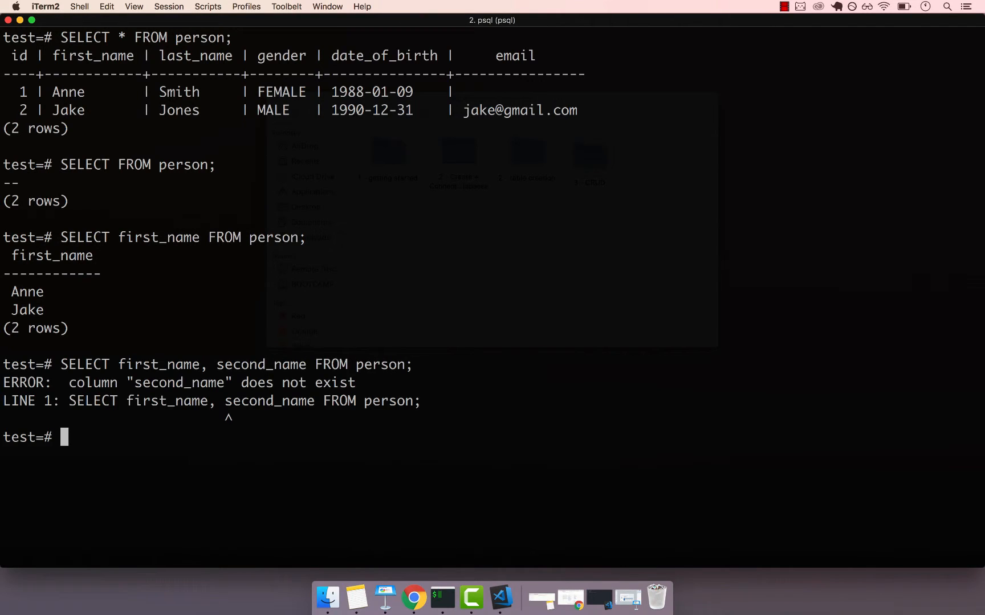
pyautogui.write('SELECT first_name, second_name FROM person;')
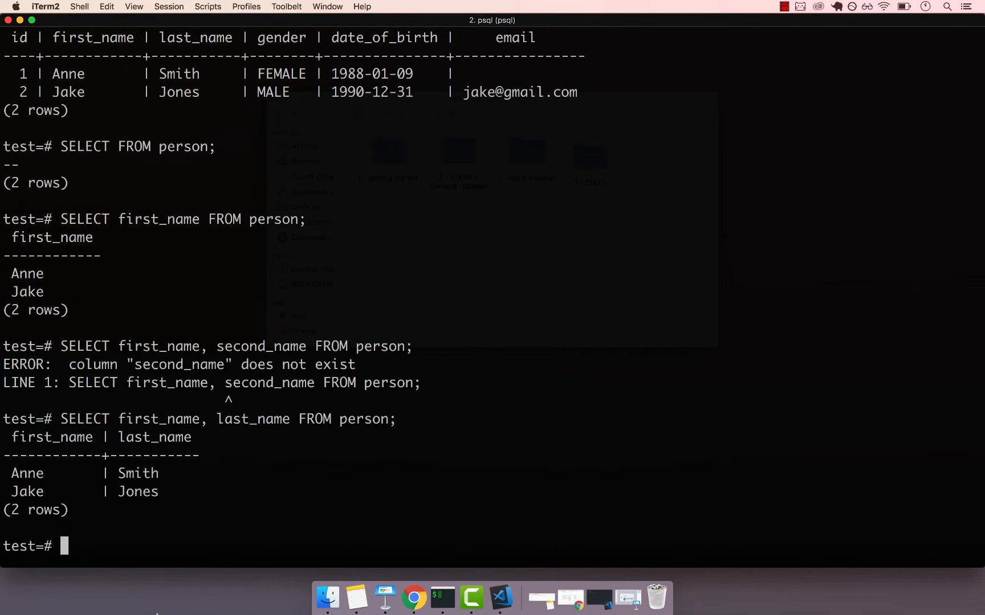
pyautogui.moveTo(139, 475)
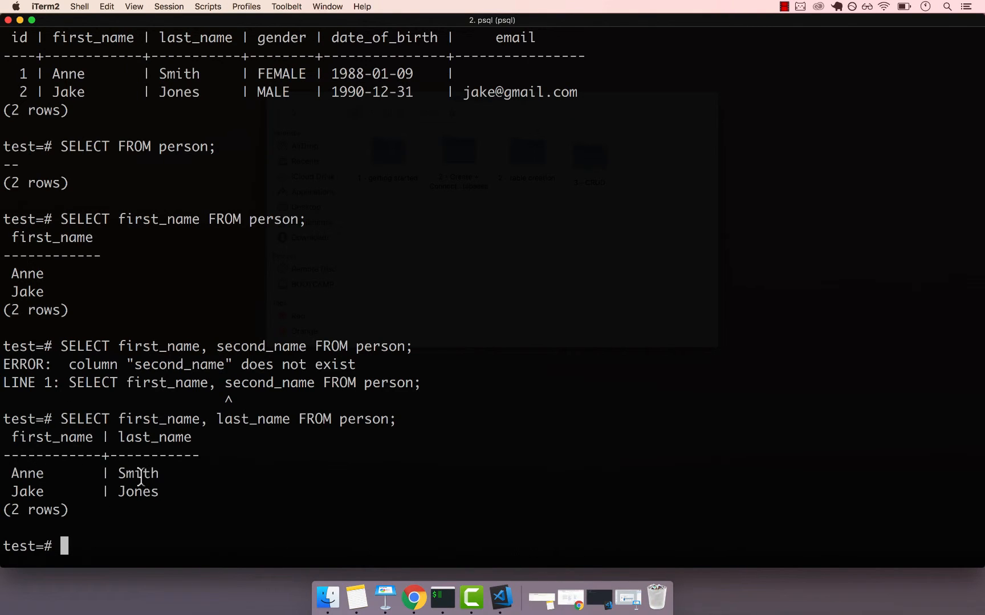
pyautogui.moveTo(135, 491)
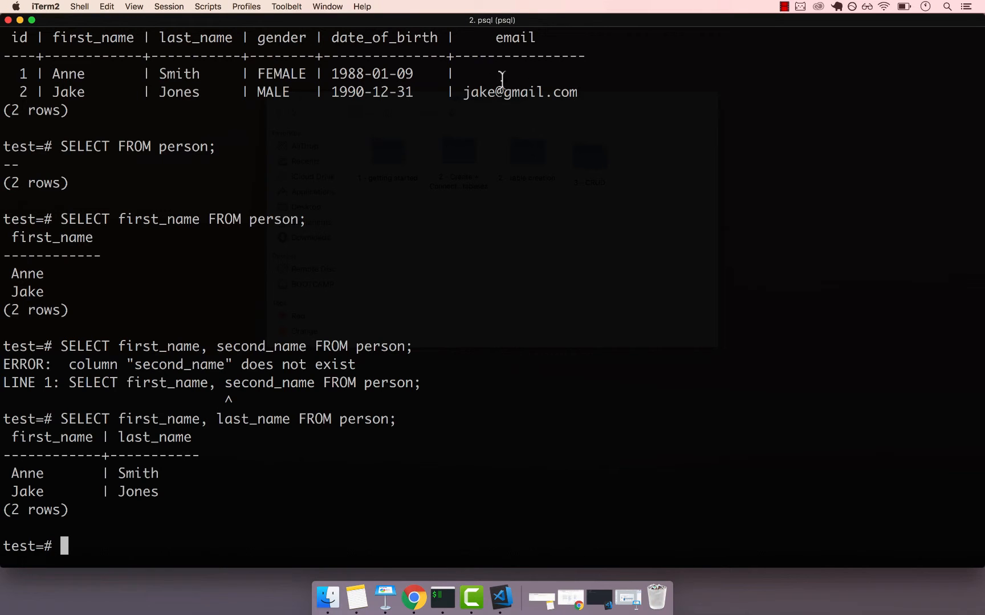
pyautogui.write('SELECT first_name, last_name FROM person;')
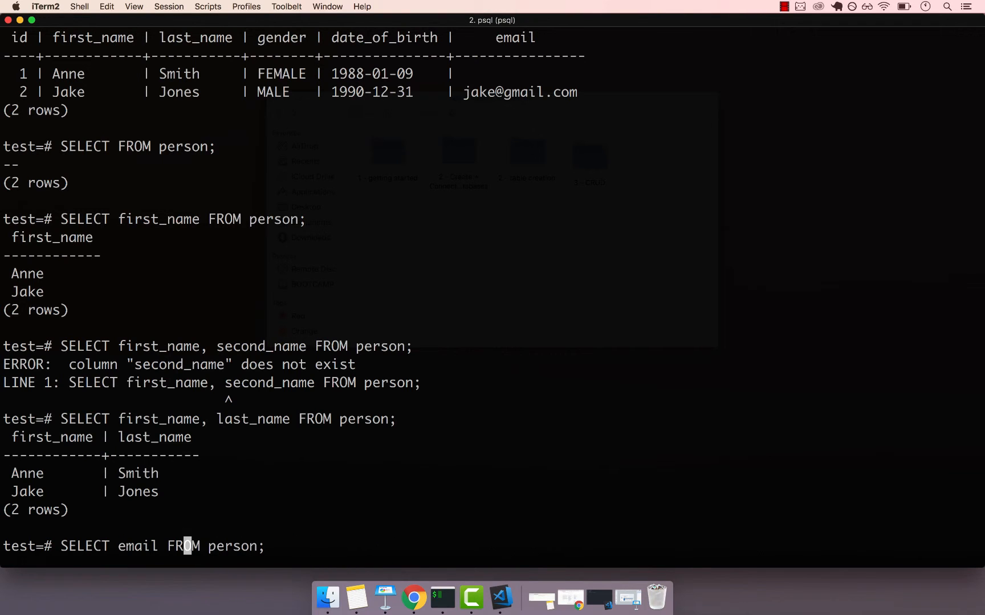
pyautogui.press('Return')
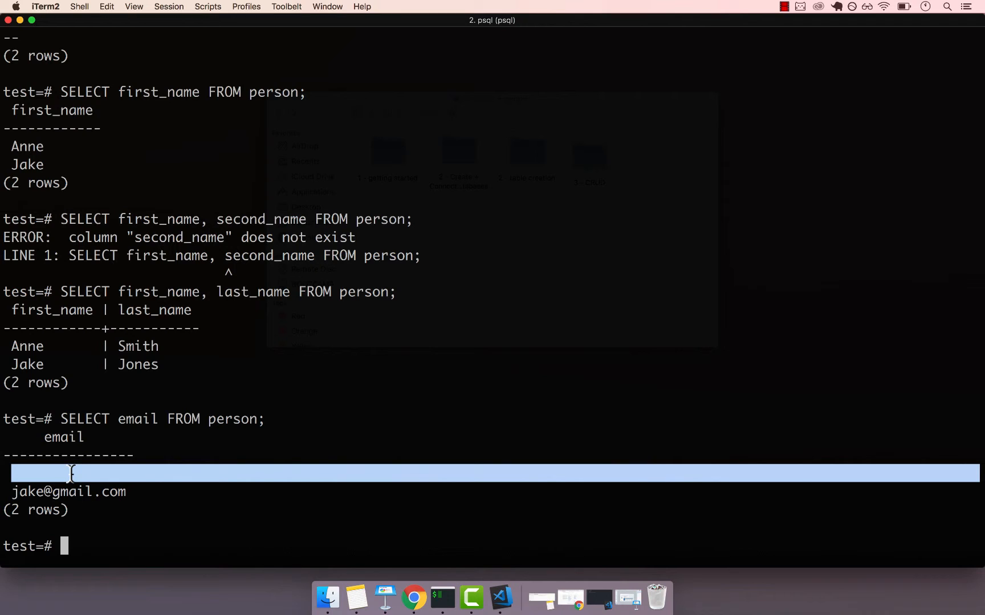
pyautogui.moveTo(88, 327)
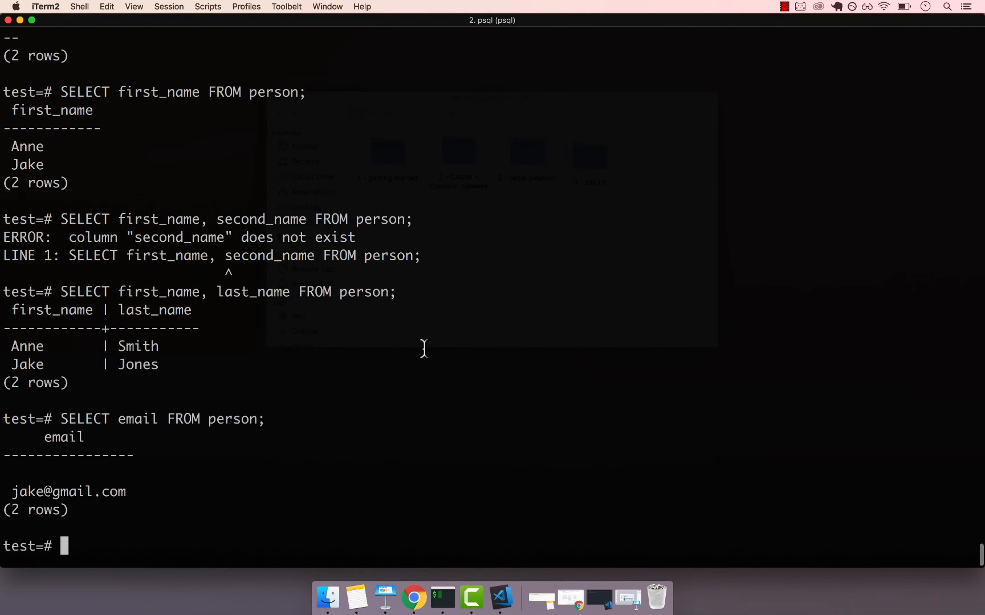
# Step: Recall SELECT * FROM person; from history and rerun it to show both full rows
pyautogui.write('SELECT email FROM person;')
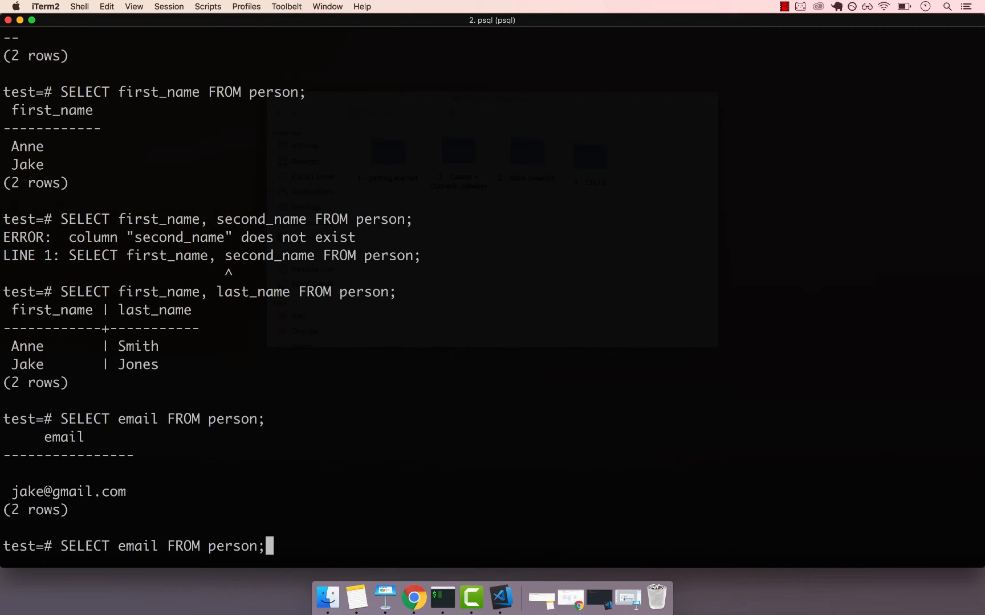
pyautogui.write('SELECT first_name, last_name FROM person;')
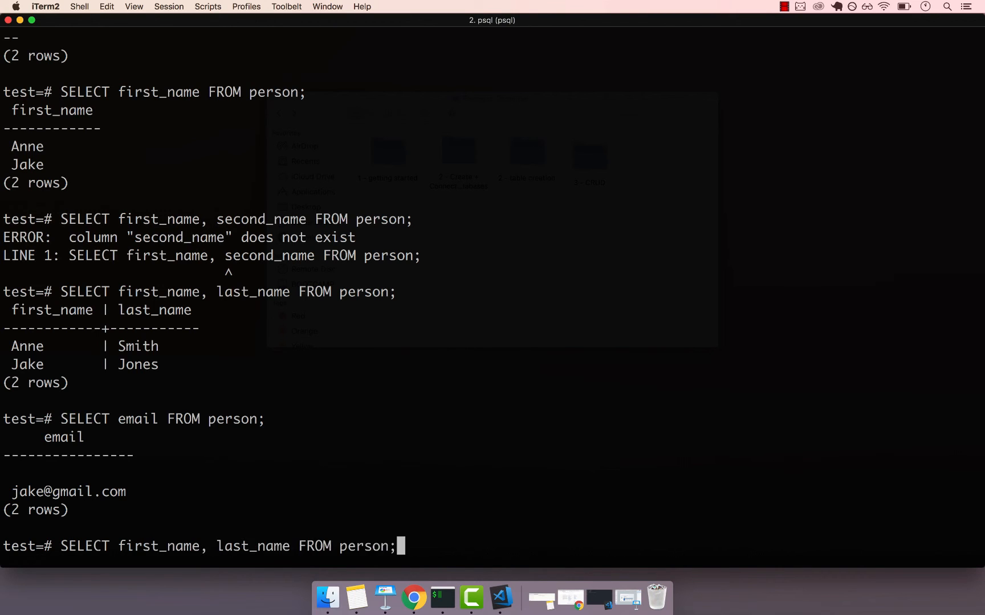
pyautogui.write('SELECT * FROM person;')
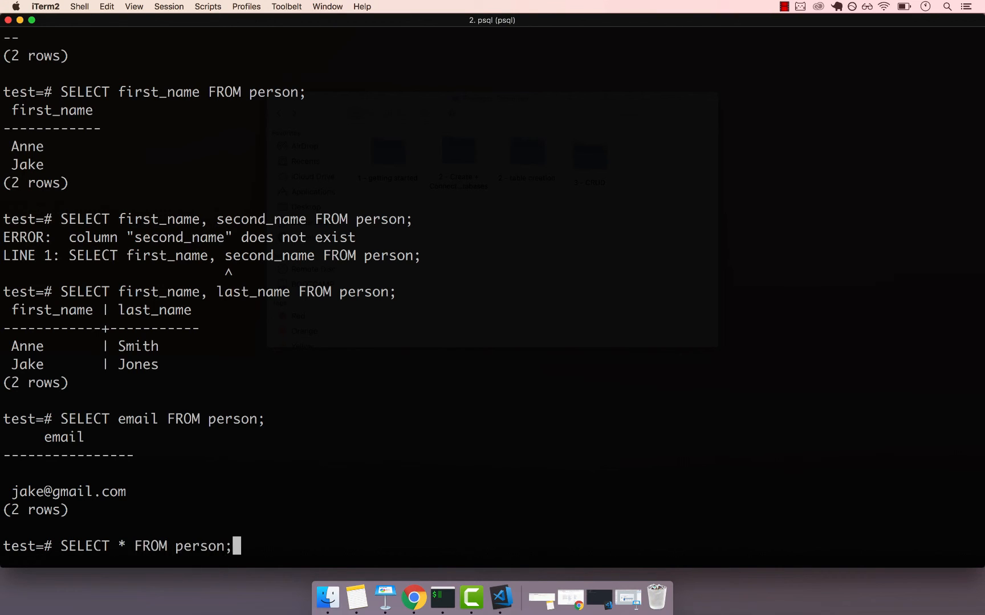
pyautogui.press('Return')
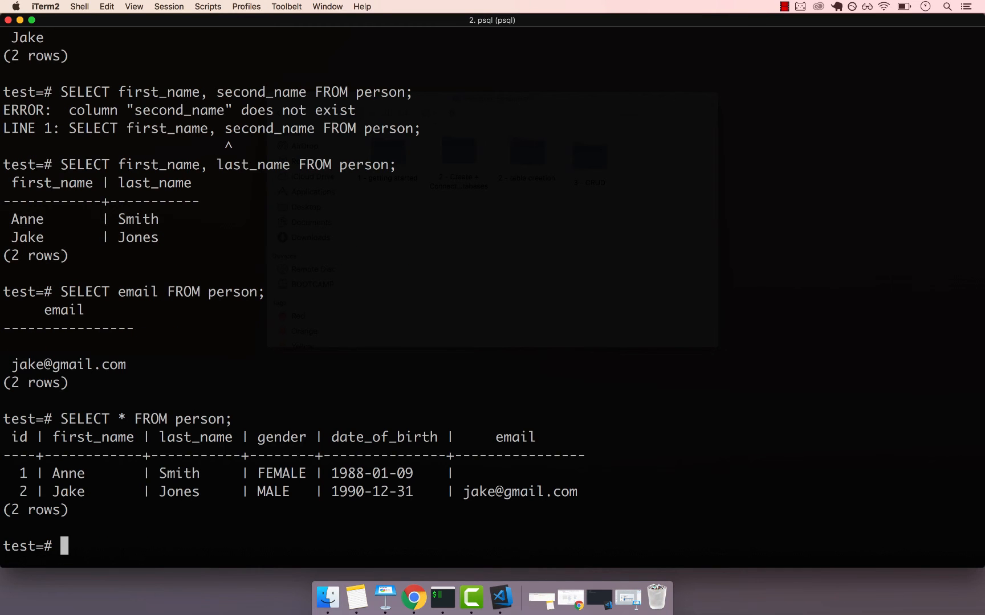
pyautogui.moveTo(658, 296)
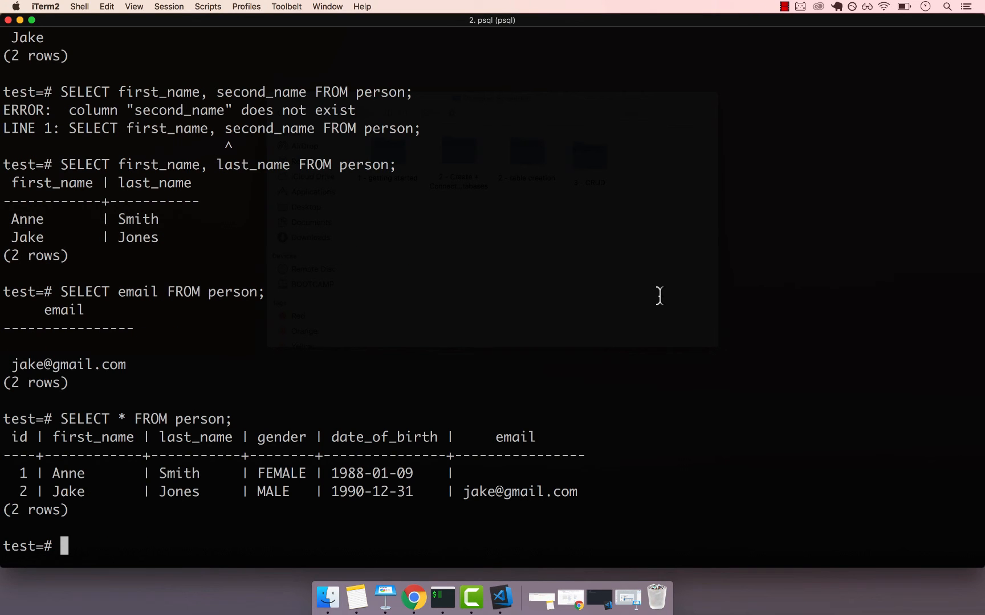